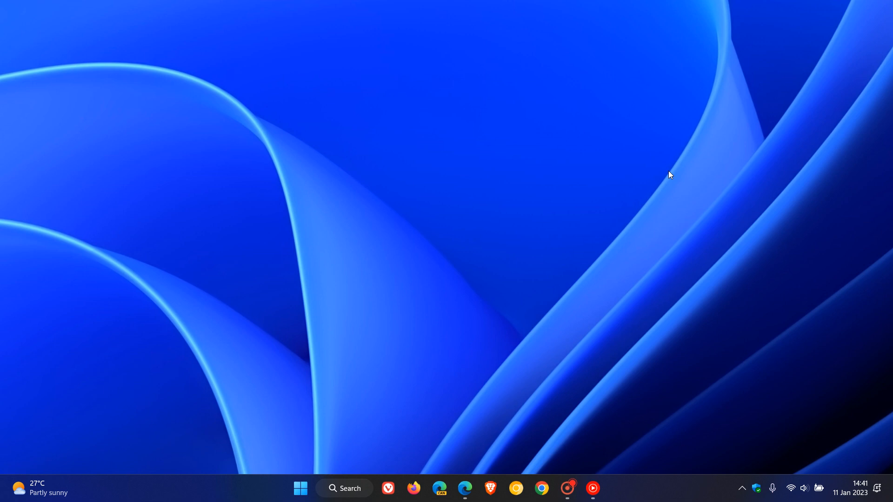
pyautogui.moveTo(357, 182)
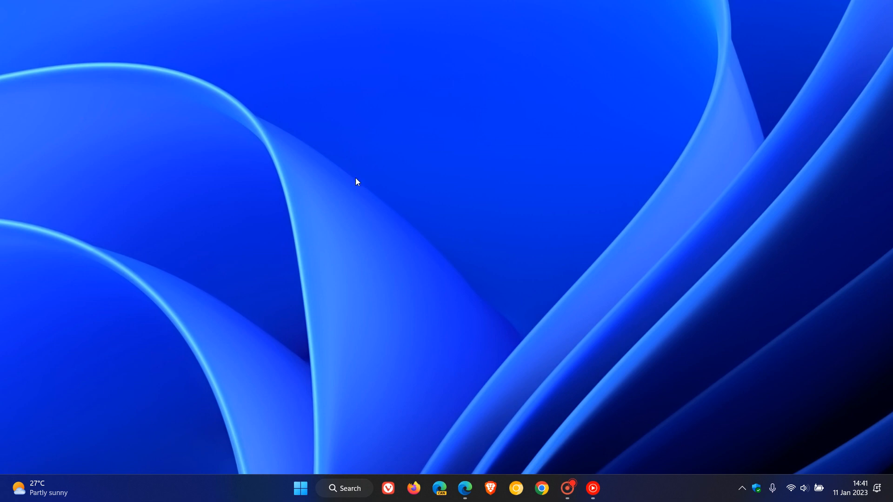
pyautogui.moveTo(598, 251)
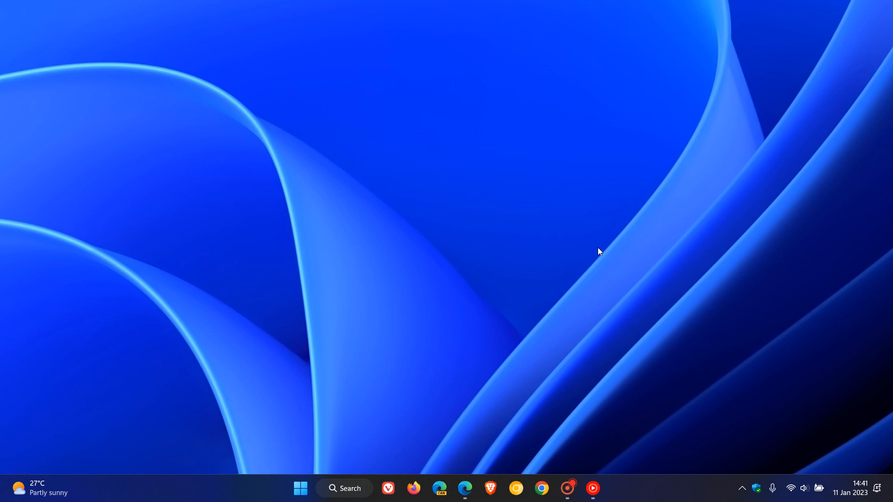
pyautogui.moveTo(579, 218)
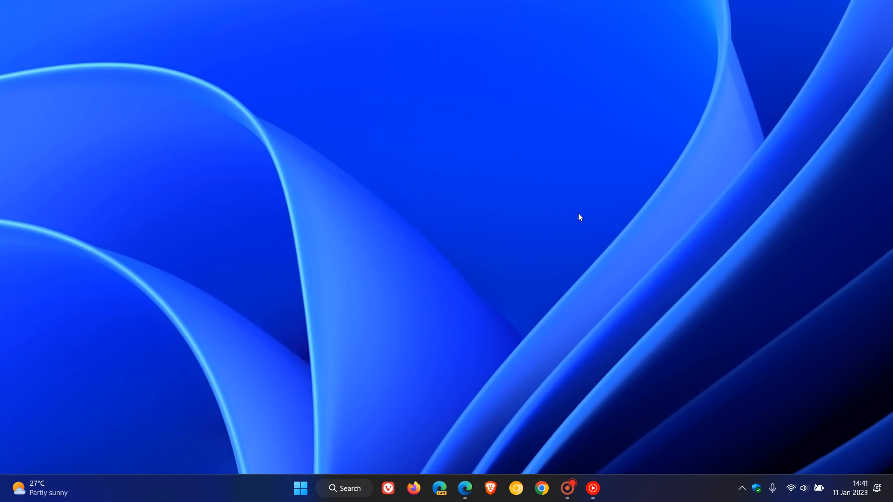
pyautogui.moveTo(590, 262)
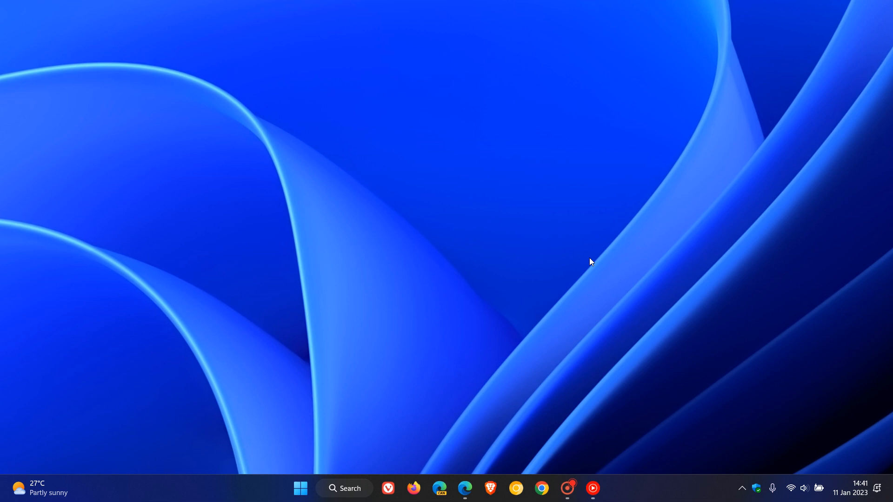
pyautogui.moveTo(558, 192)
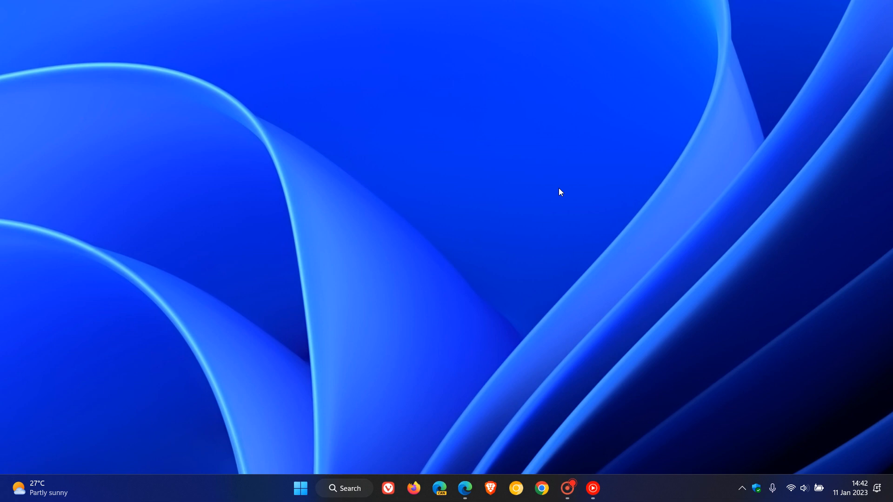
pyautogui.moveTo(574, 221)
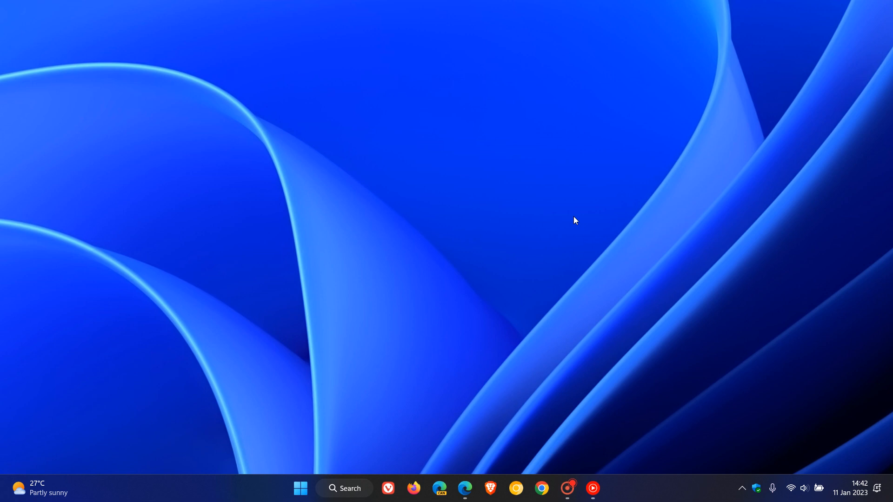
pyautogui.moveTo(578, 215)
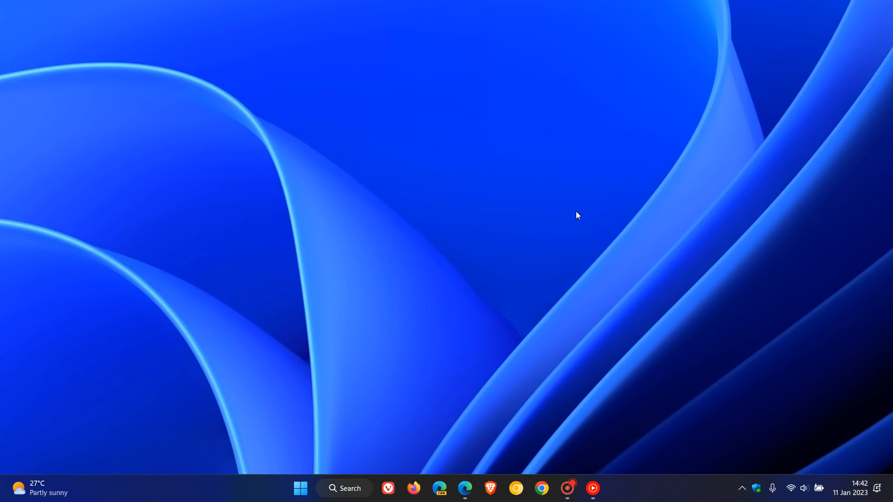
pyautogui.moveTo(549, 220)
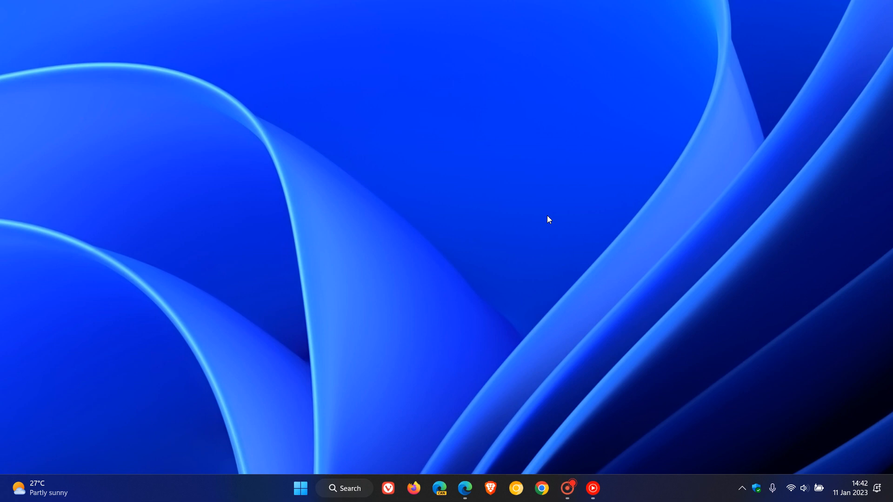
pyautogui.moveTo(481, 413)
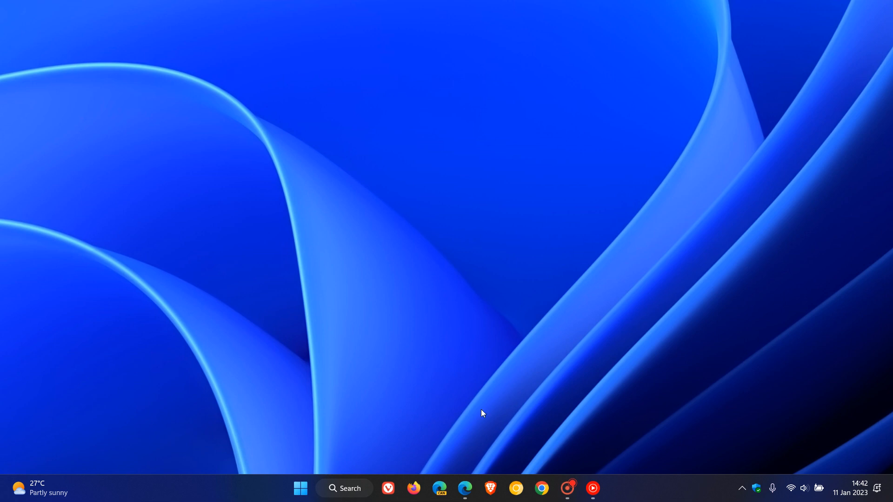
# Bring Edge forward, highlight the update's build number, then scroll to the What's New list.
pyautogui.click(465, 488)
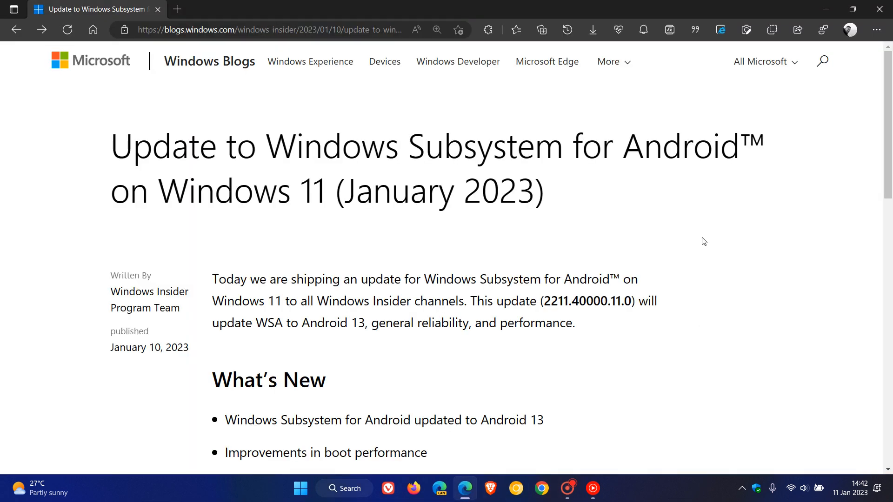
pyautogui.moveTo(712, 252)
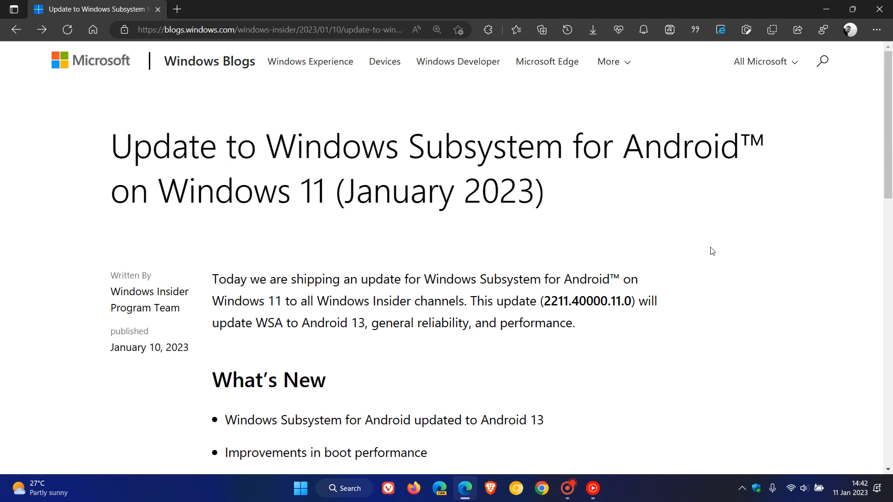
pyautogui.moveTo(472, 361)
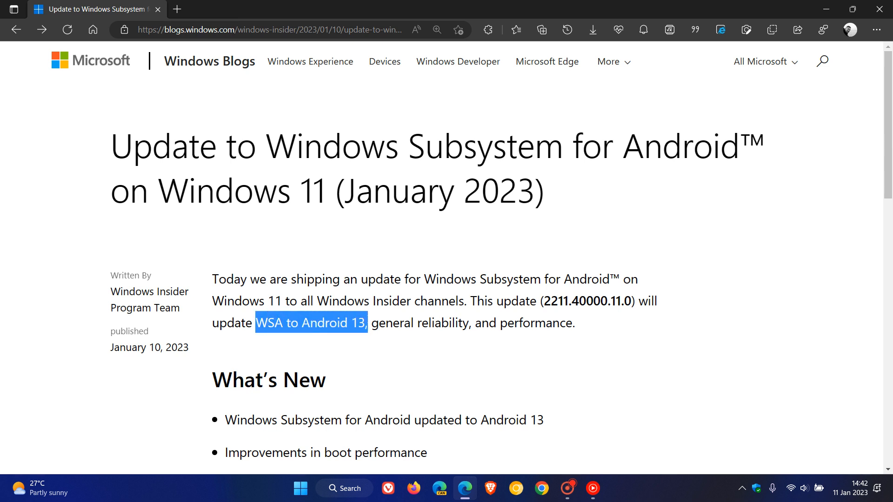
pyautogui.click(715, 332)
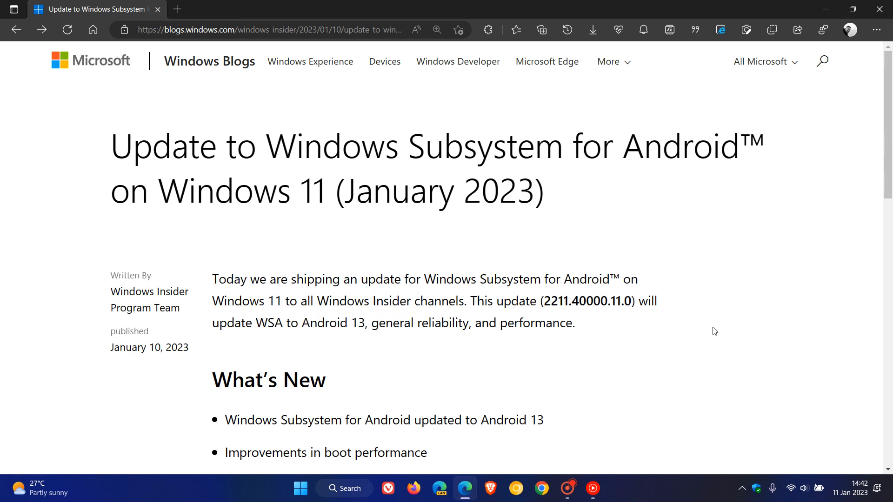
pyautogui.doubleClick(545, 301)
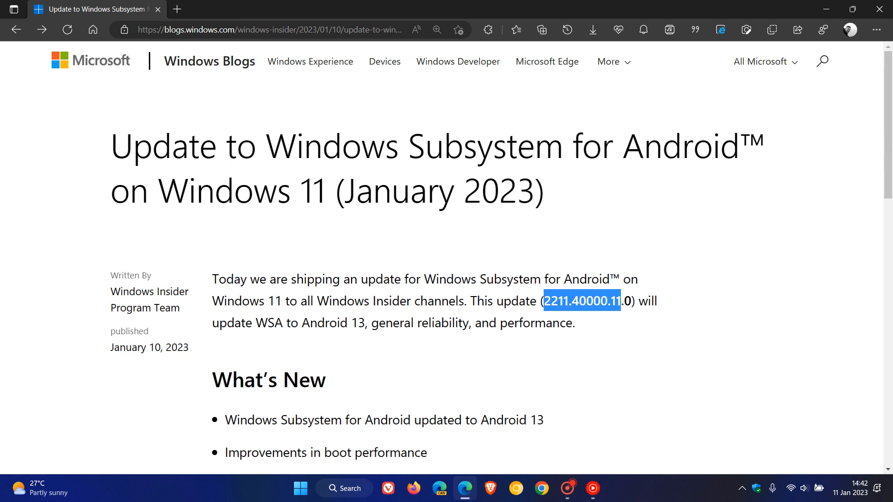
pyautogui.click(616, 314)
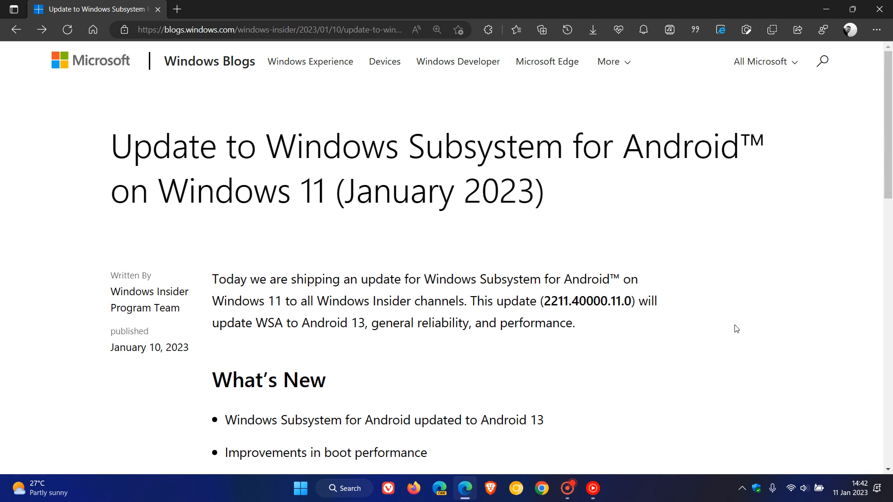
pyautogui.scroll(-3)
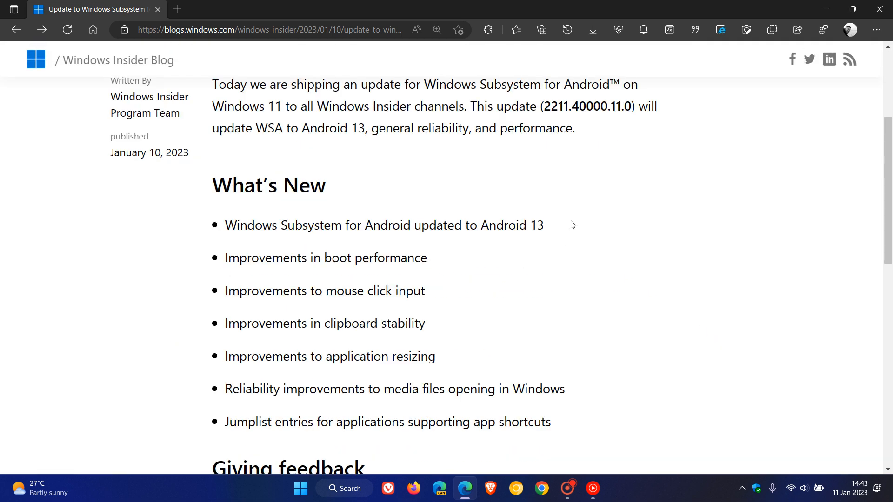
pyautogui.moveTo(444, 264)
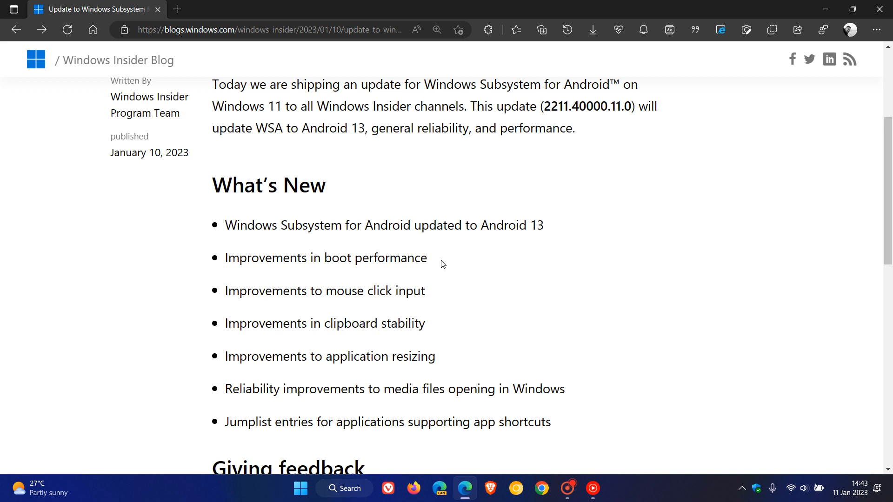
pyautogui.moveTo(457, 299)
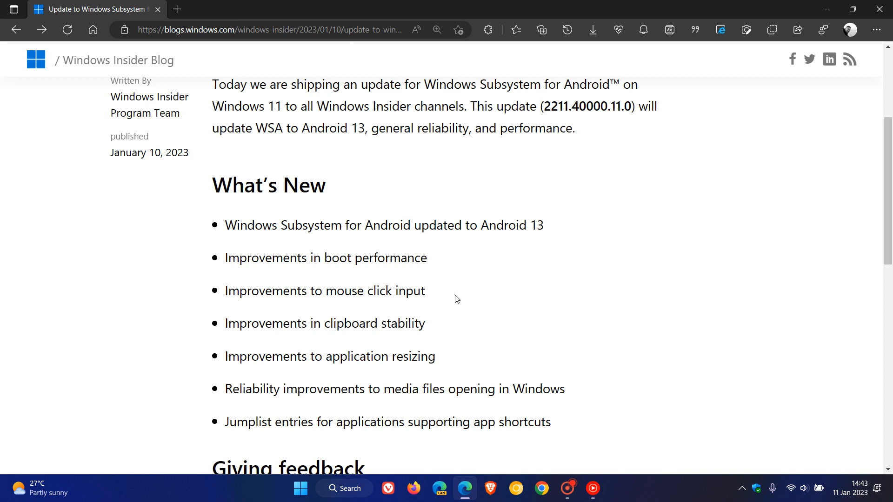
pyautogui.moveTo(451, 299)
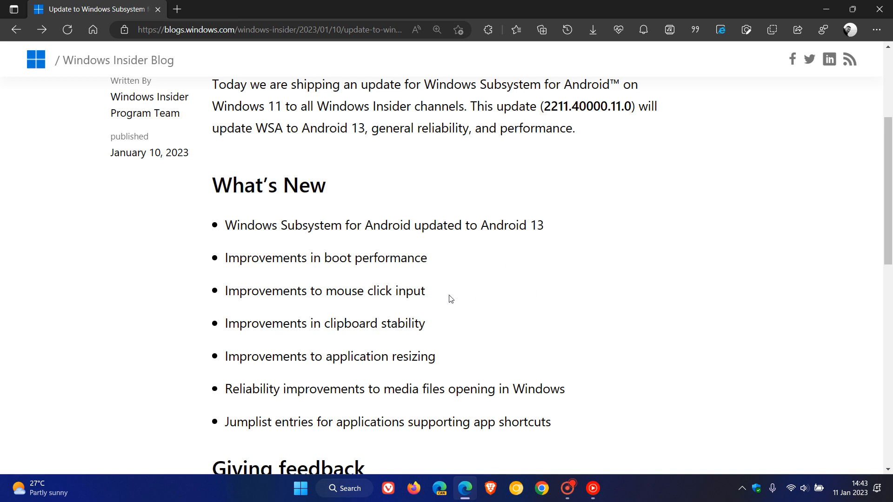
pyautogui.moveTo(574, 337)
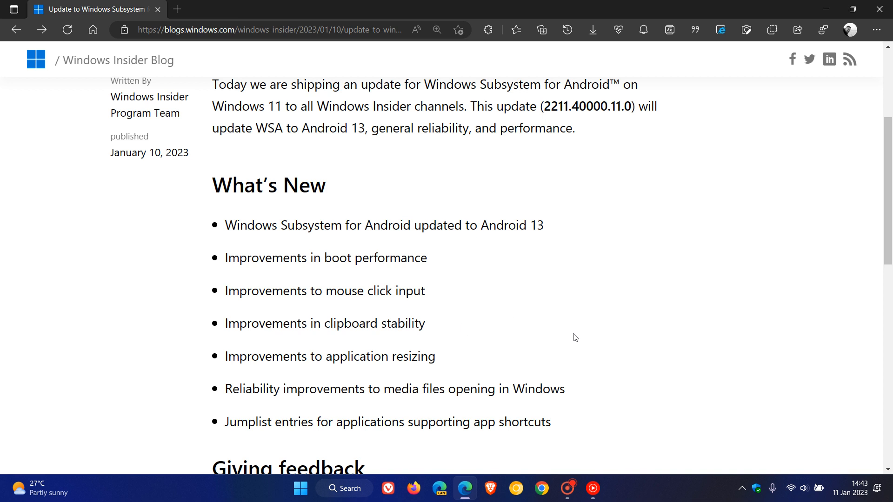
pyautogui.moveTo(471, 357)
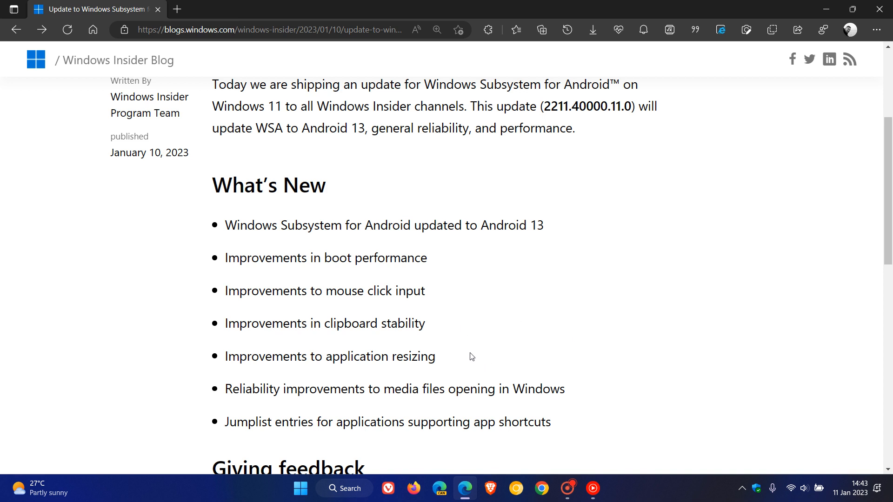
pyautogui.moveTo(599, 389)
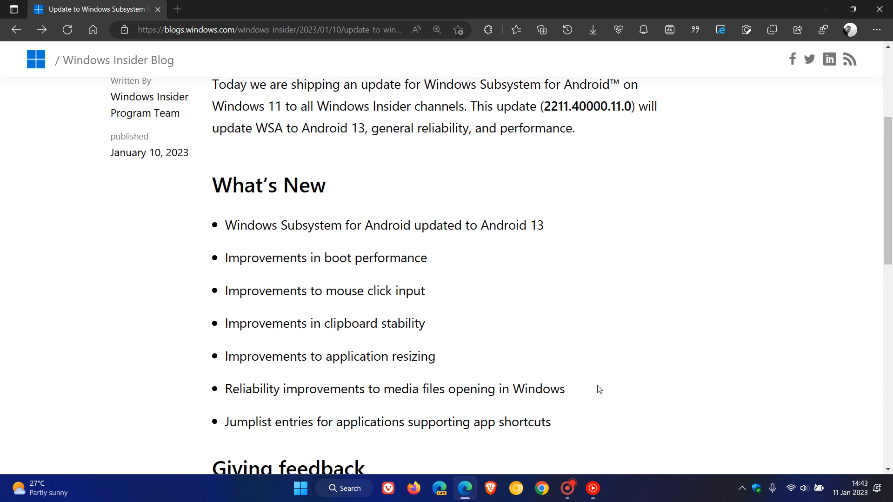
pyautogui.moveTo(593, 391)
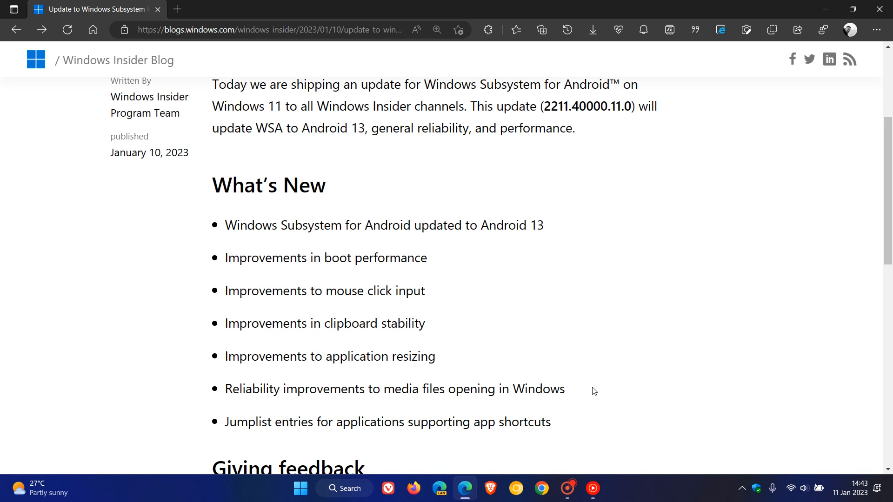
pyautogui.moveTo(590, 421)
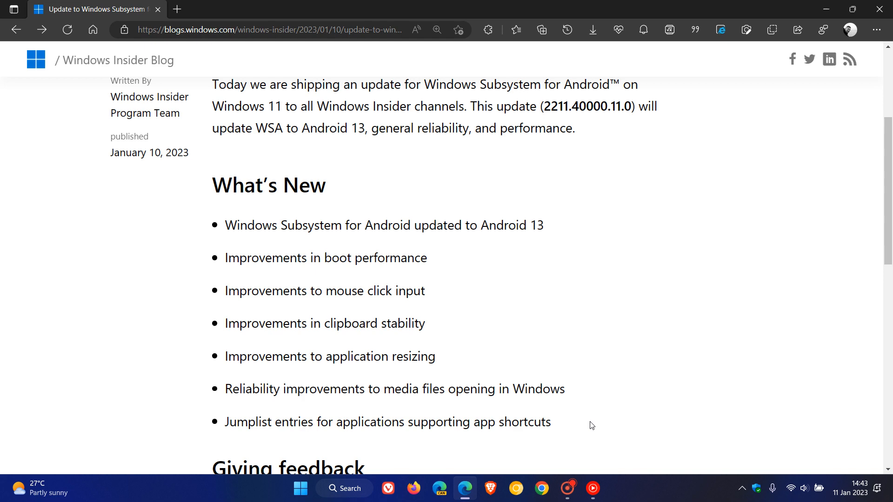
pyautogui.moveTo(690, 367)
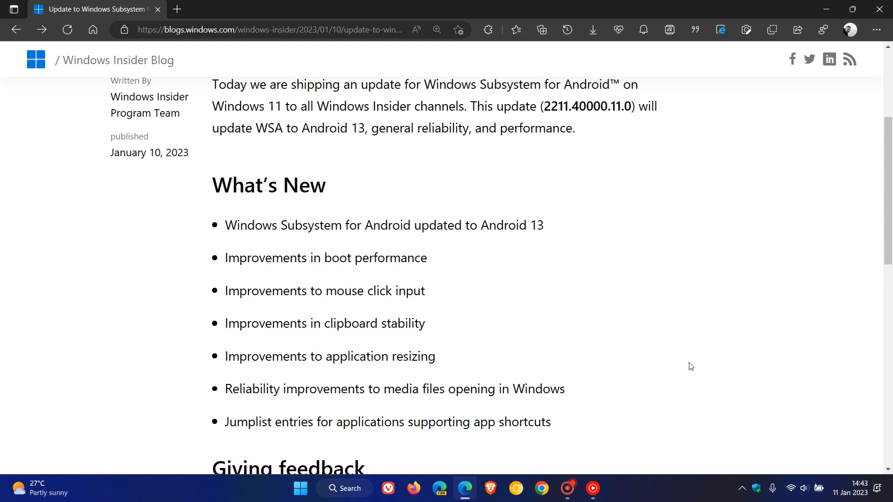
pyautogui.scroll(3)
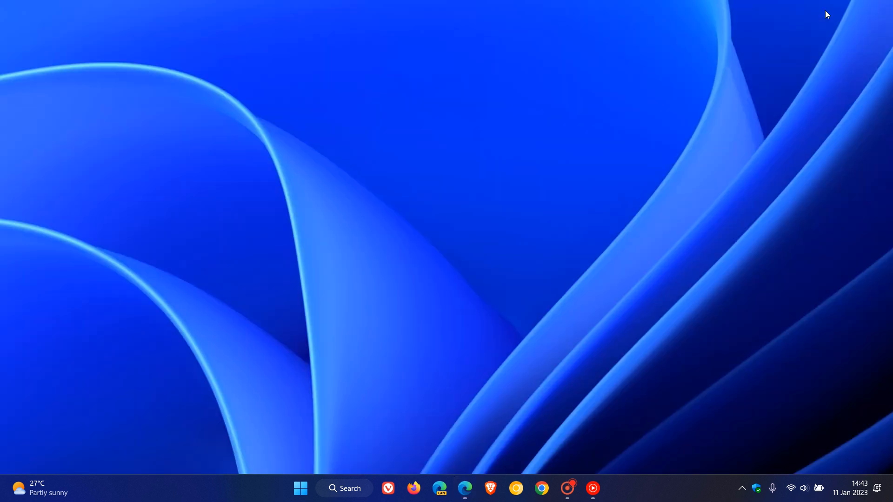
pyautogui.moveTo(484, 207)
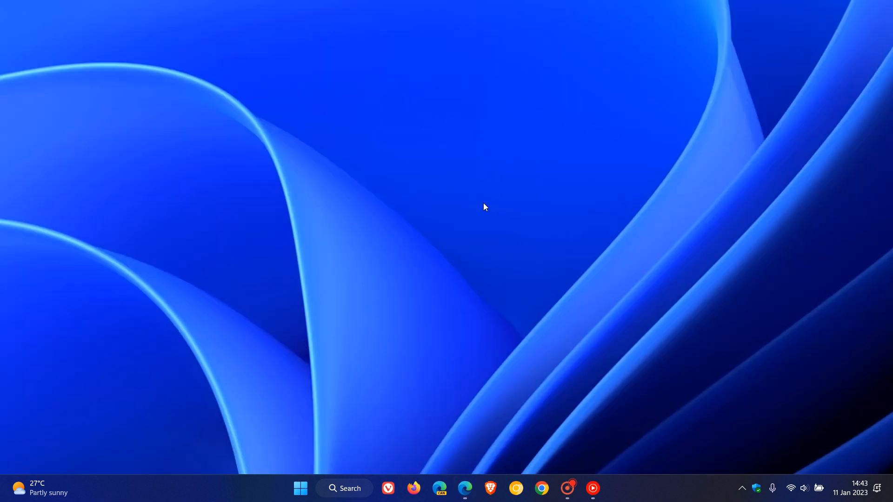
pyautogui.moveTo(444, 129)
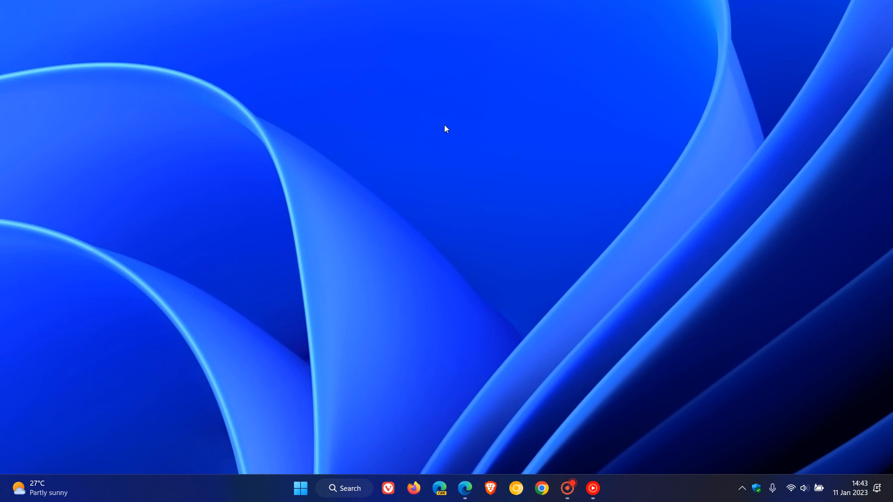
pyautogui.moveTo(562, 218)
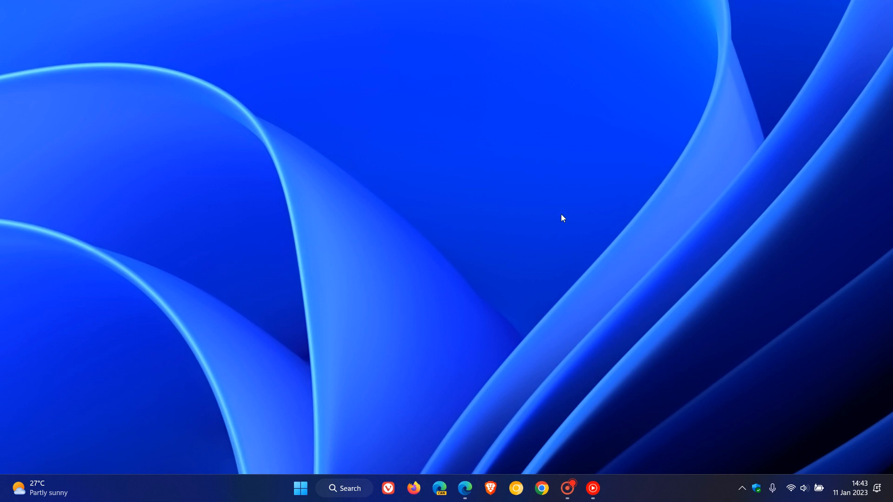
pyautogui.moveTo(606, 253)
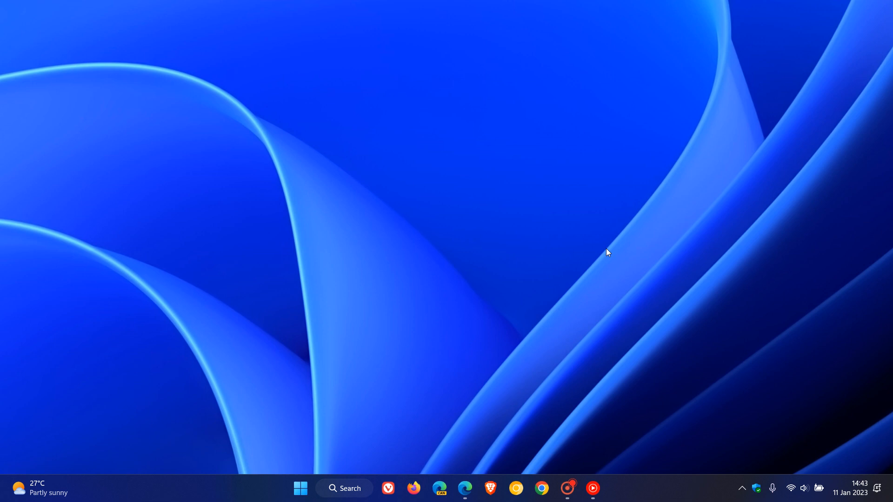
pyautogui.moveTo(603, 223)
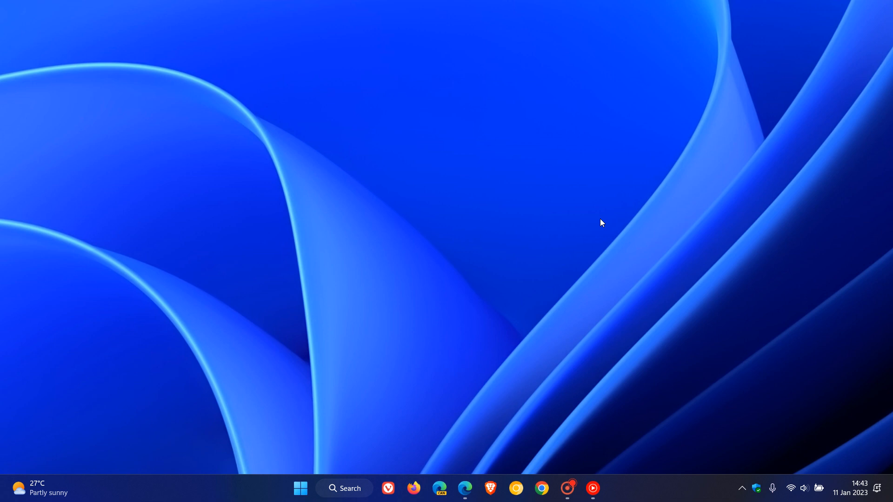
pyautogui.moveTo(558, 216)
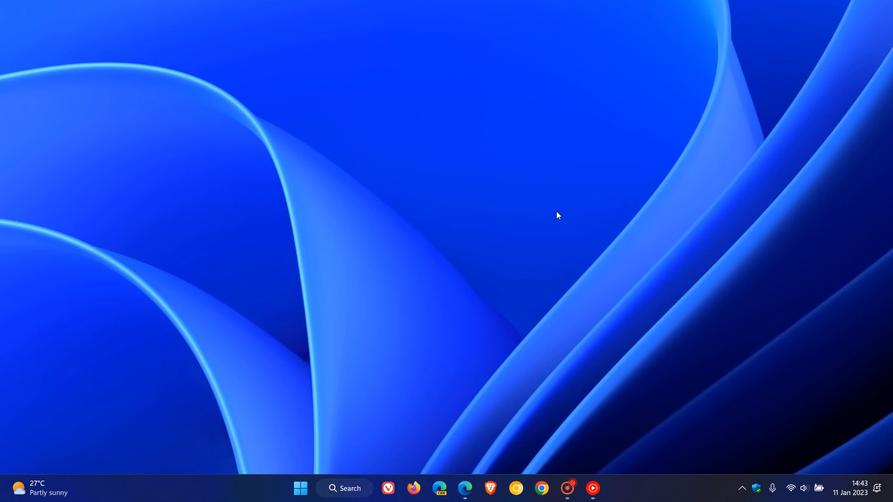
pyautogui.moveTo(578, 239)
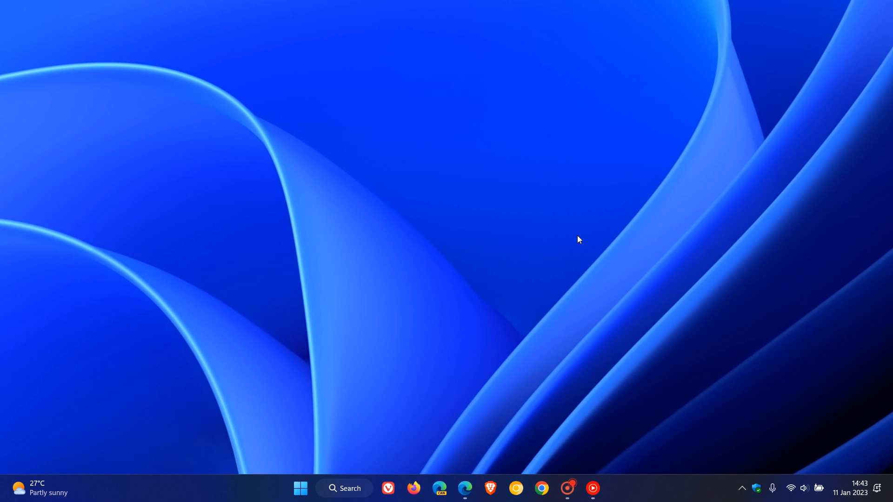
pyautogui.moveTo(329, 104)
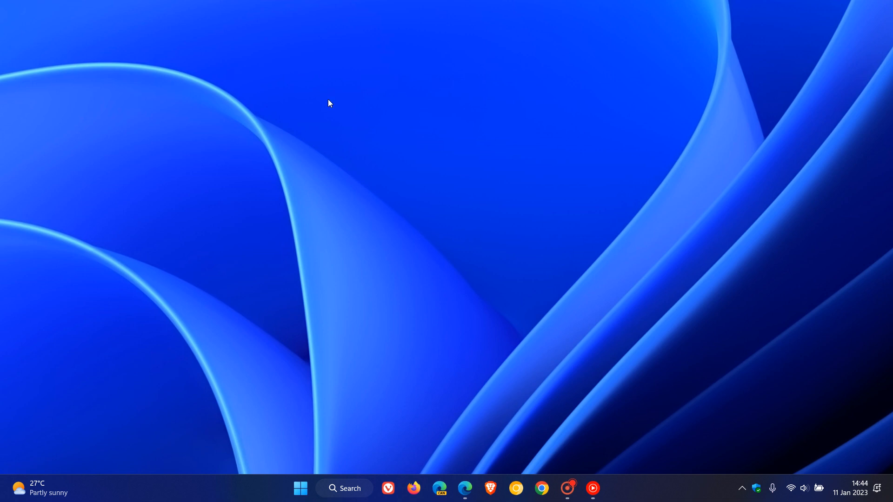
pyautogui.moveTo(649, 284)
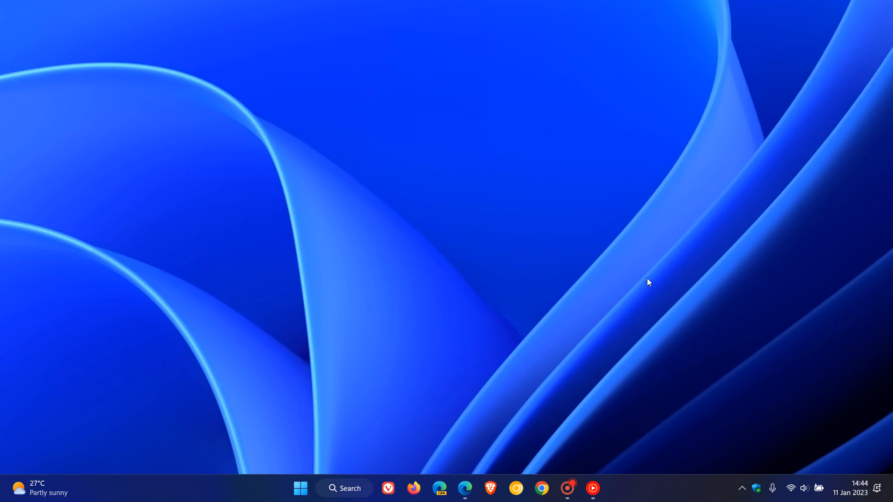